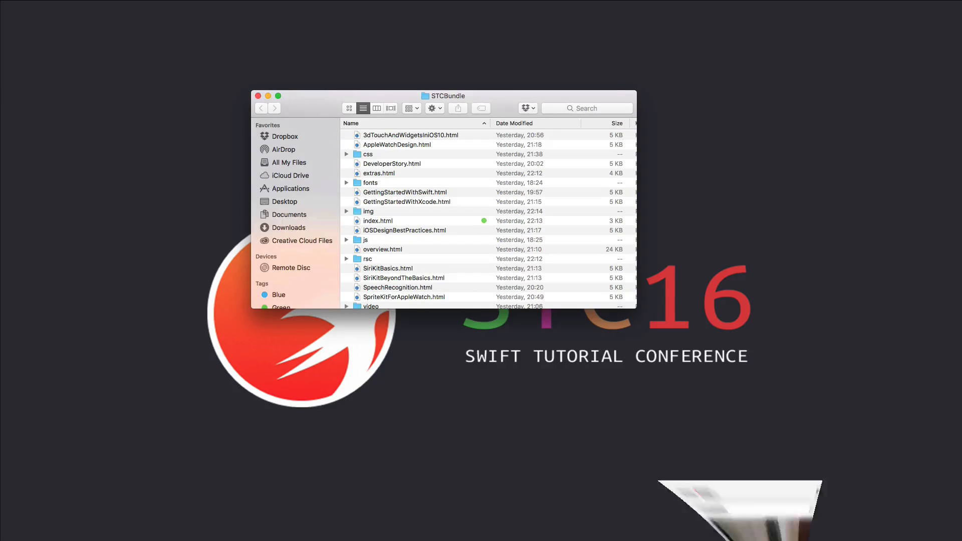
Open index.html from the STCBundle folder so the Conference Bundle welcome page loads in Chrome
double_click(378, 221)
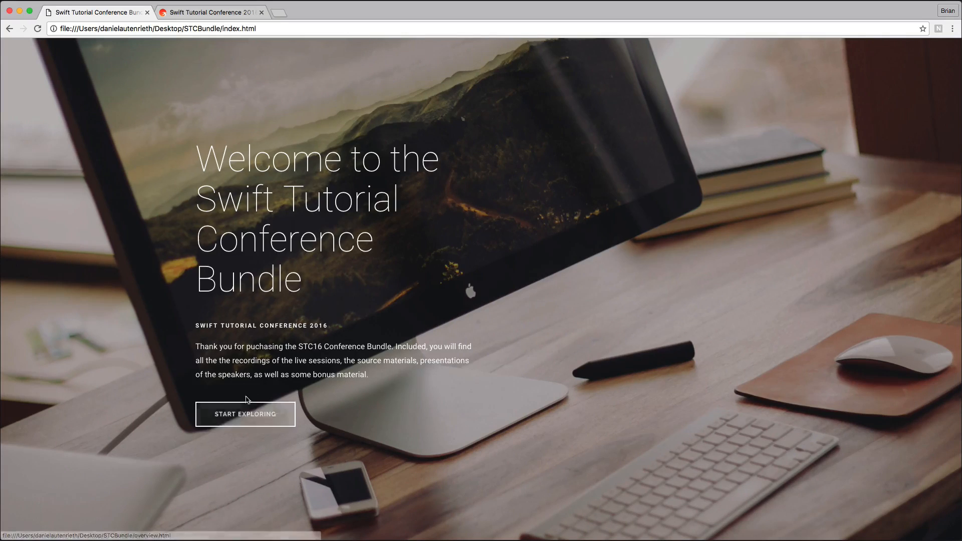
Enter the session overview via START EXPLORING and browse the Getting Started session list
left_click(244, 414)
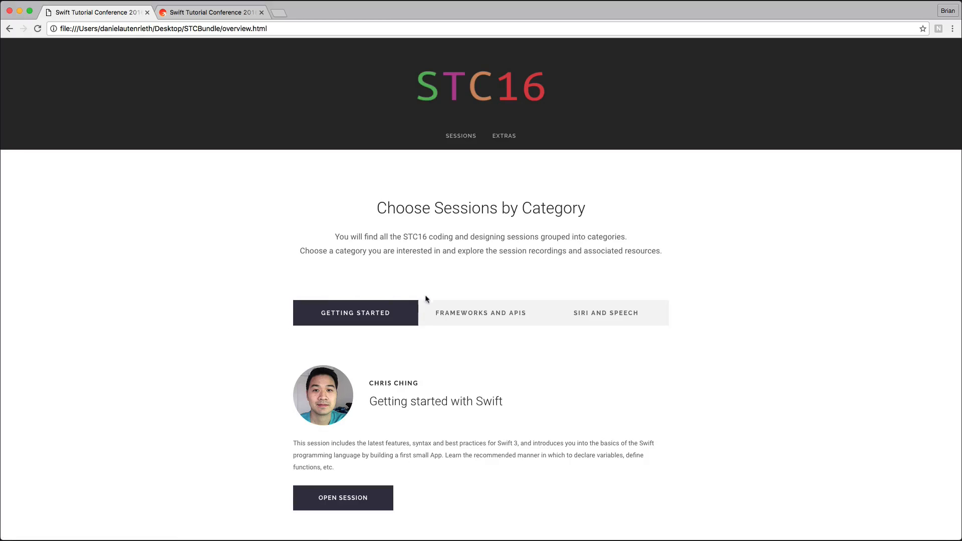
mouse_move(481, 378)
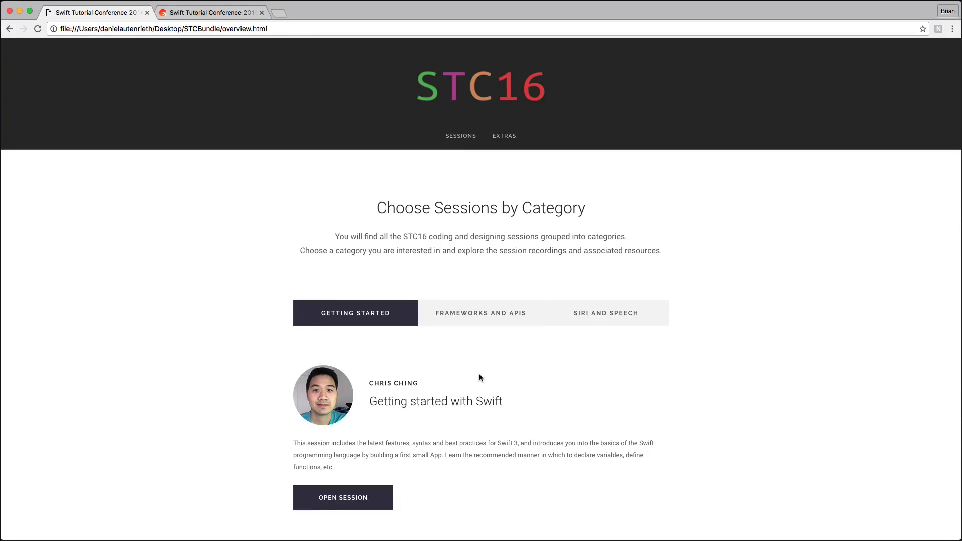
scroll("down", 3)
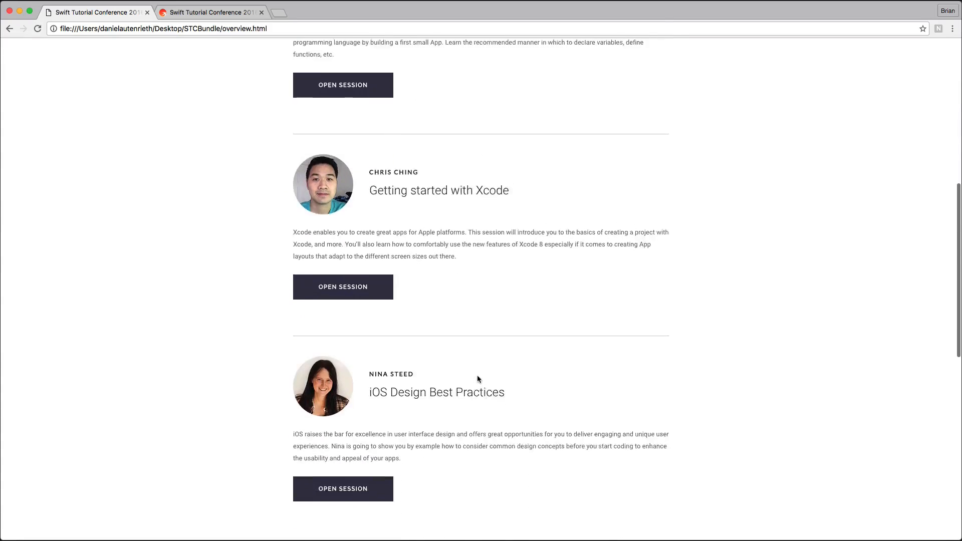
scroll("down", 3)
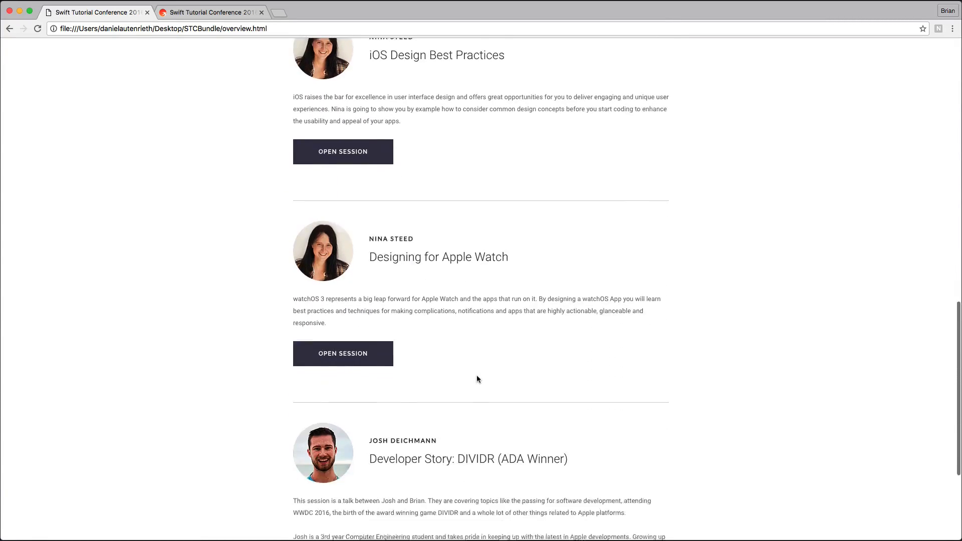
scroll("up", 3)
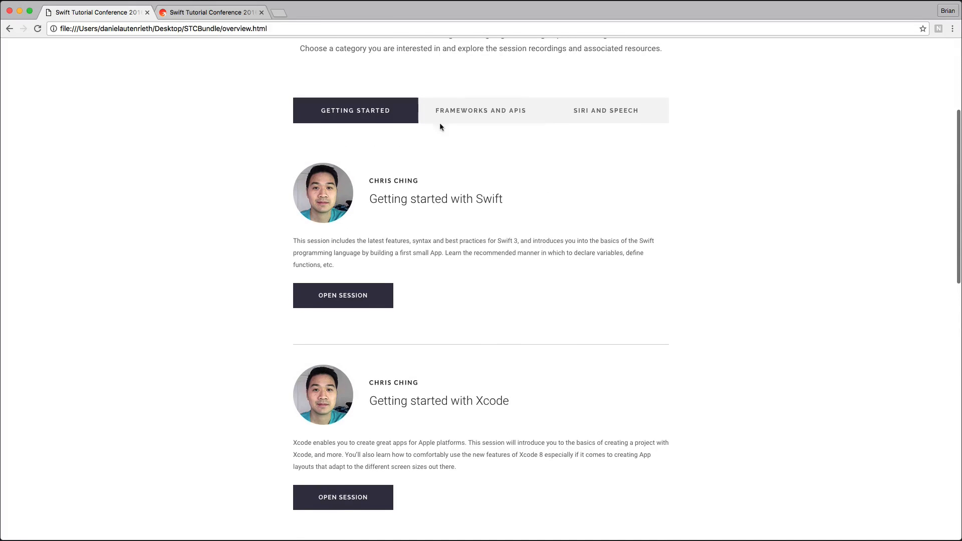
mouse_move(445, 106)
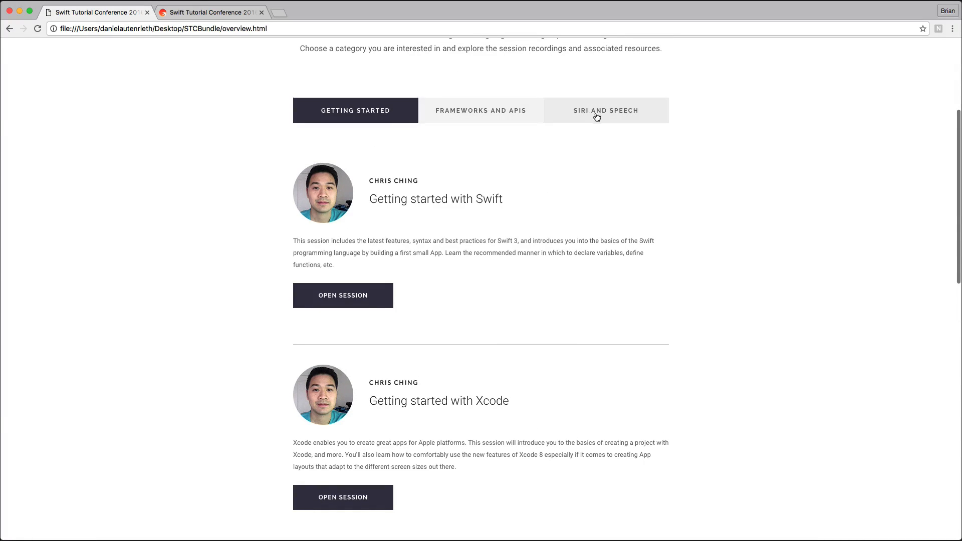
mouse_move(471, 117)
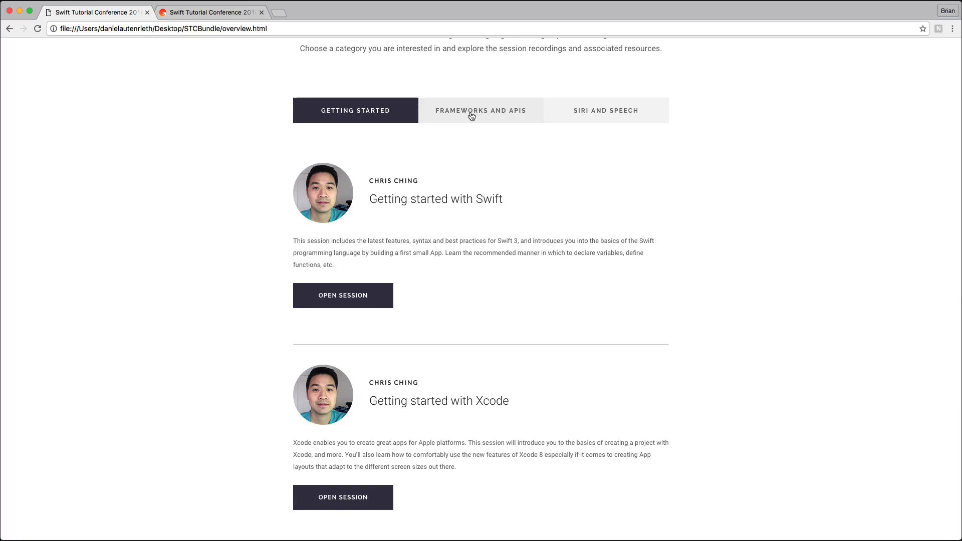
mouse_move(445, 397)
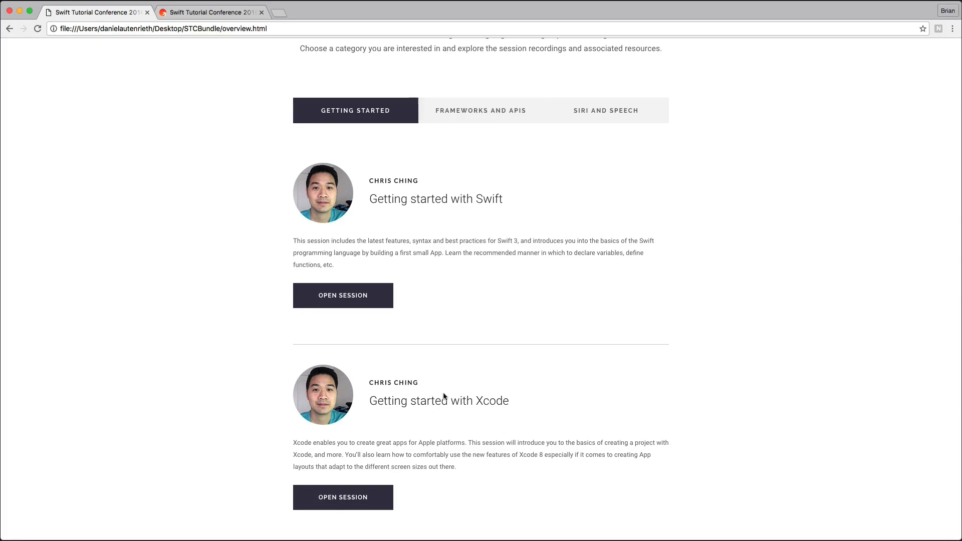
left_click(342, 497)
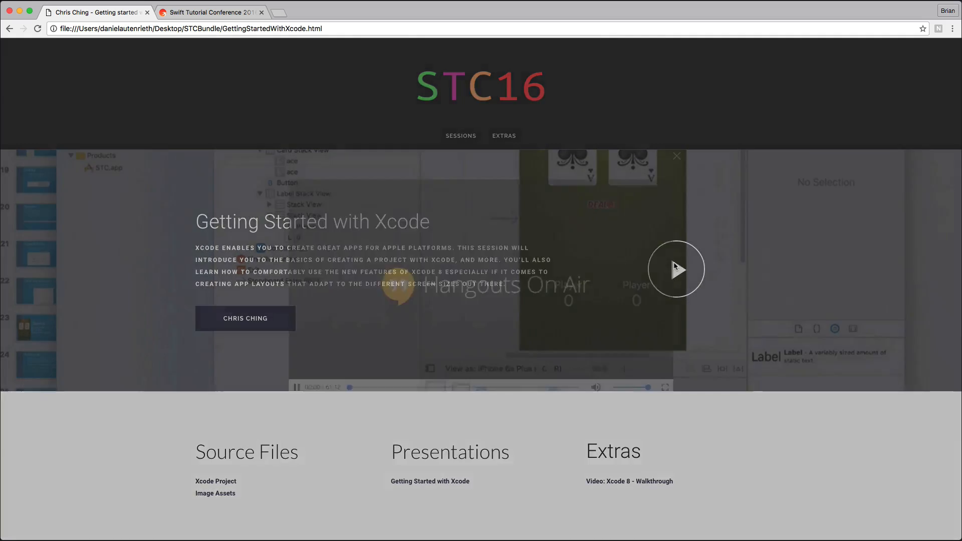
left_click(676, 269)
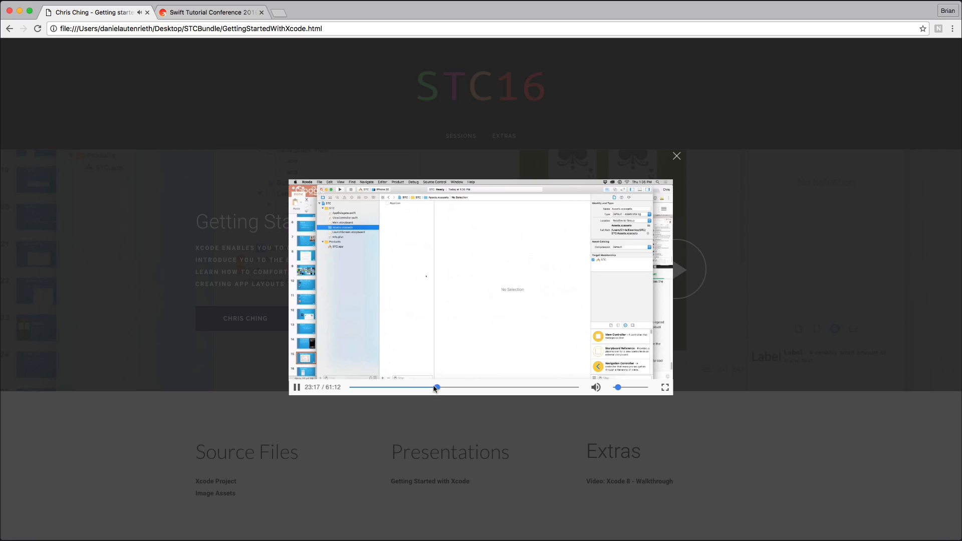
left_click_drag(436, 387, 464, 387)
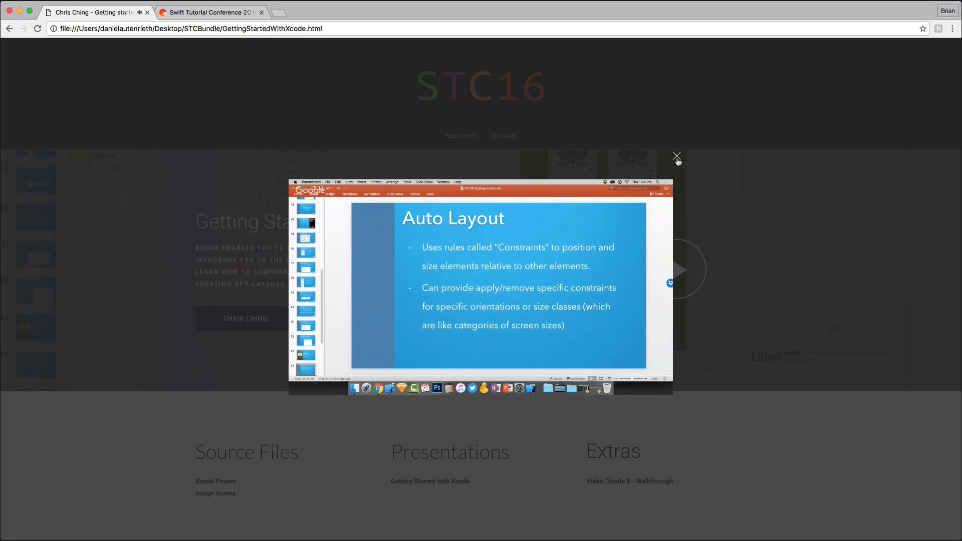
left_click(676, 155)
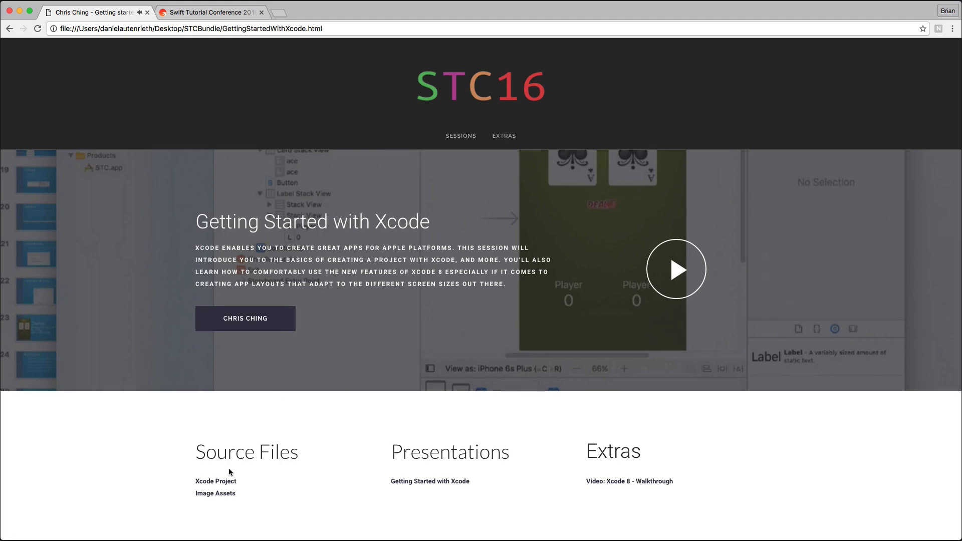
mouse_move(220, 477)
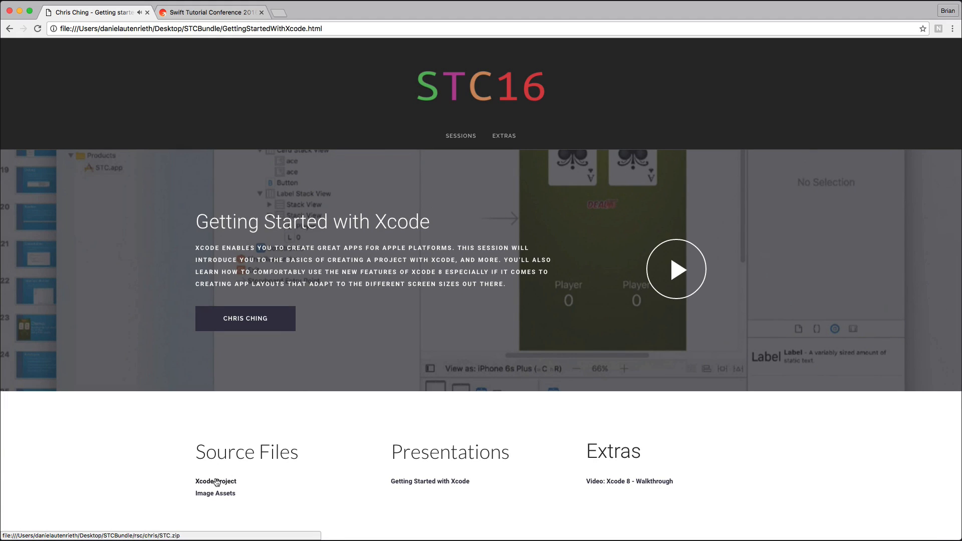
mouse_move(213, 499)
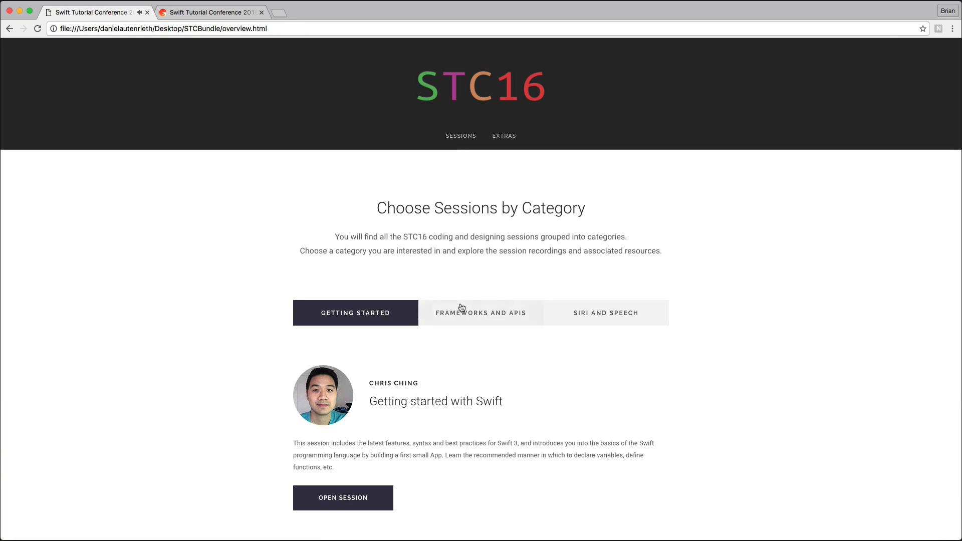
Open the SpriteKit for Apple Watch session under Frameworks and APIs, then switch to the conference website tab
left_click(481, 313)
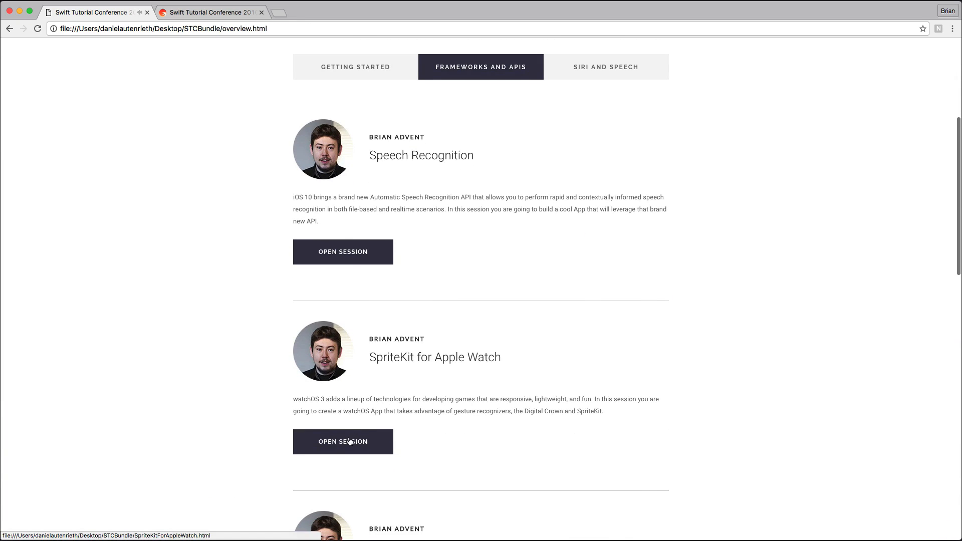
left_click(343, 441)
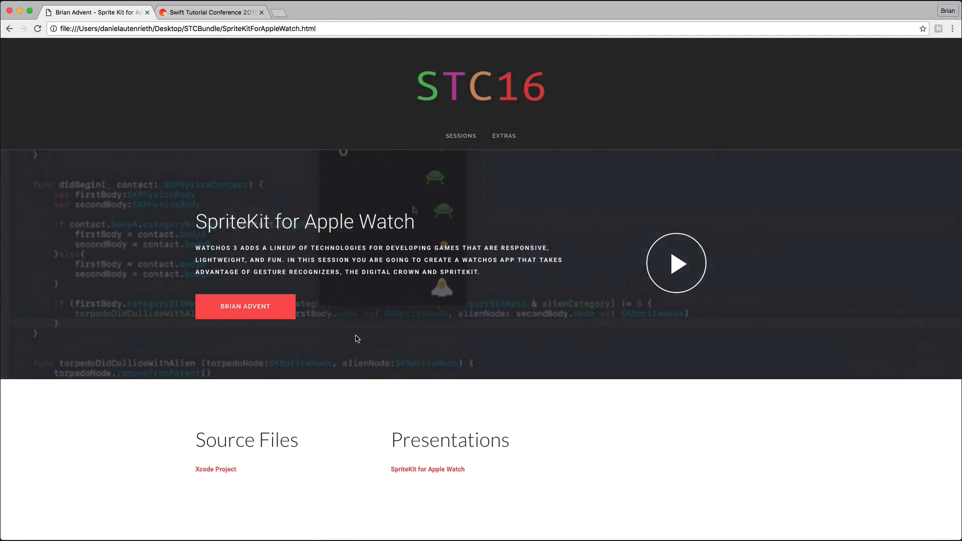
mouse_move(359, 409)
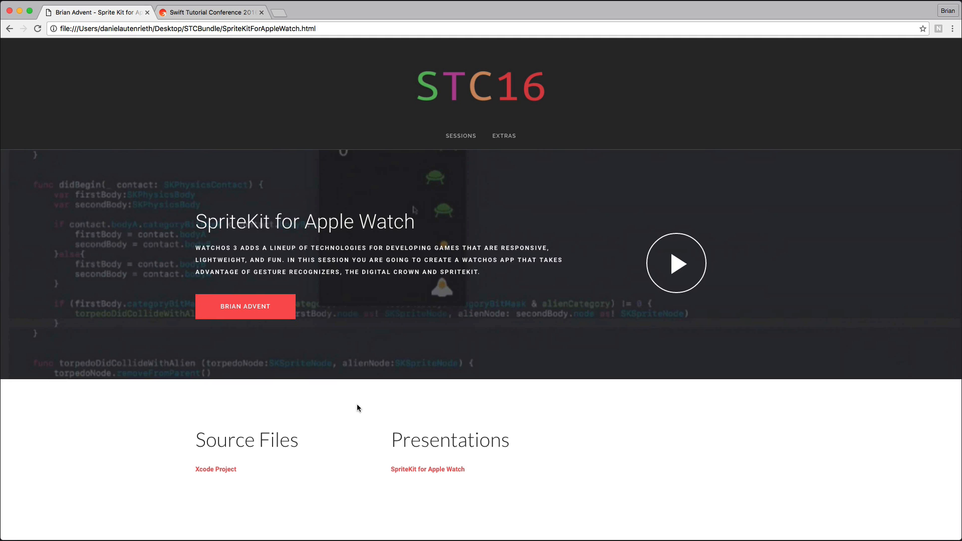
left_click(215, 13)
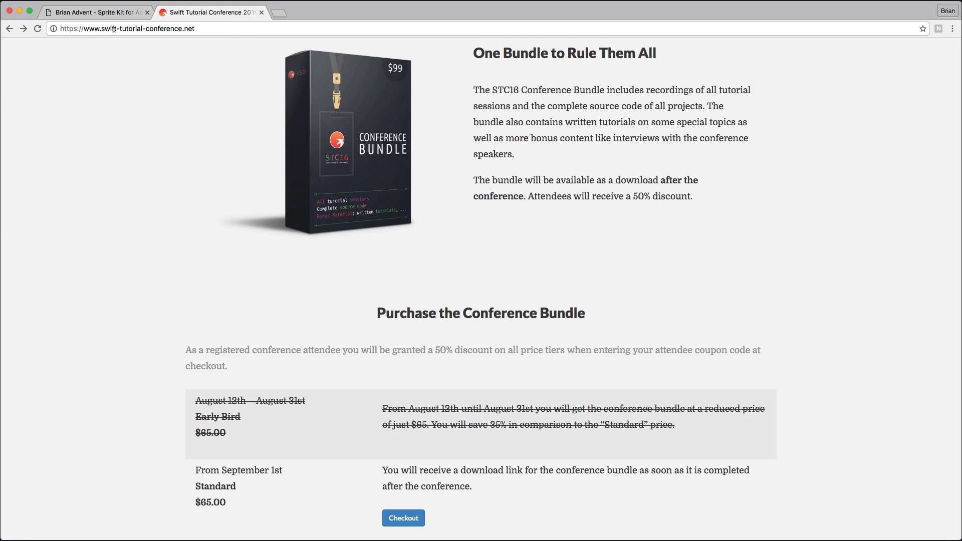
mouse_move(376, 375)
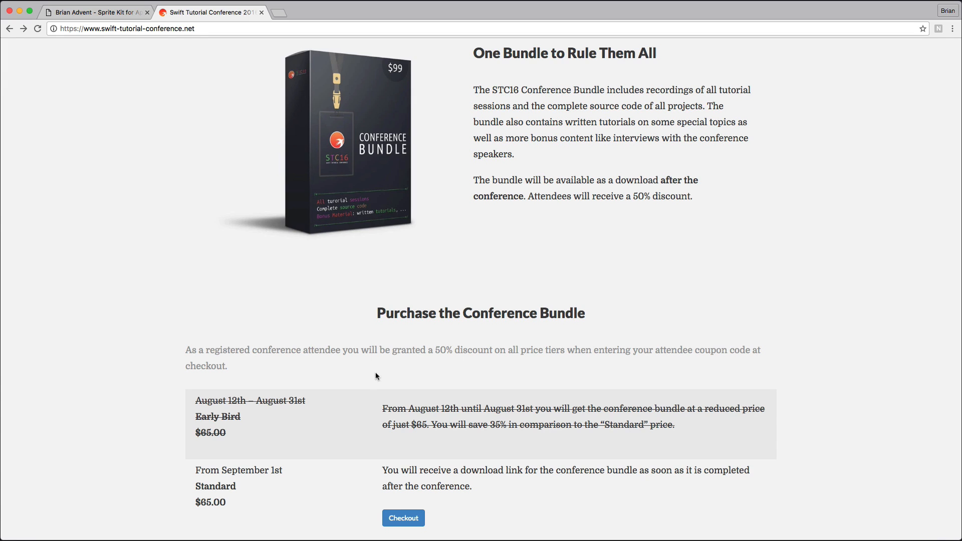
Start checkout for the $65 Standard Conference Bundle from the purchase section
scroll("down", 3)
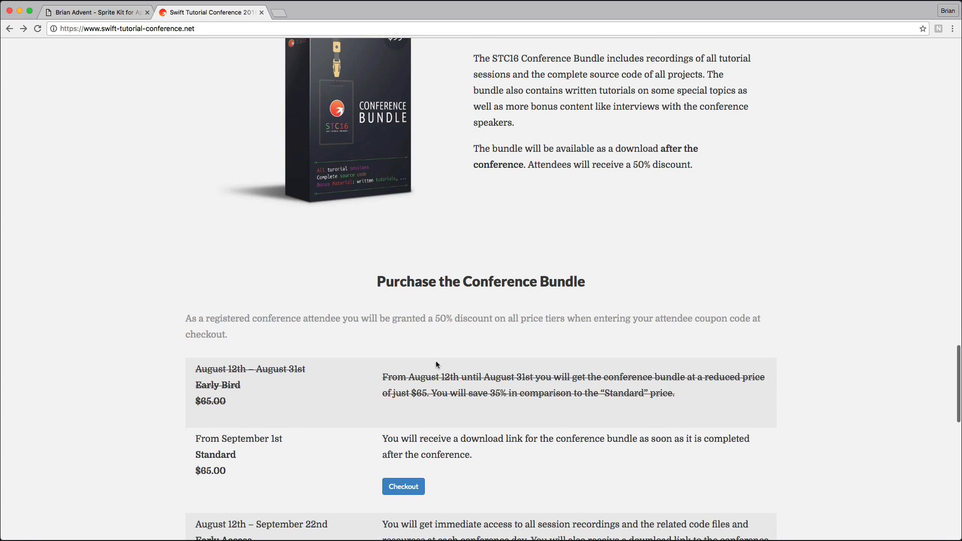
mouse_move(389, 494)
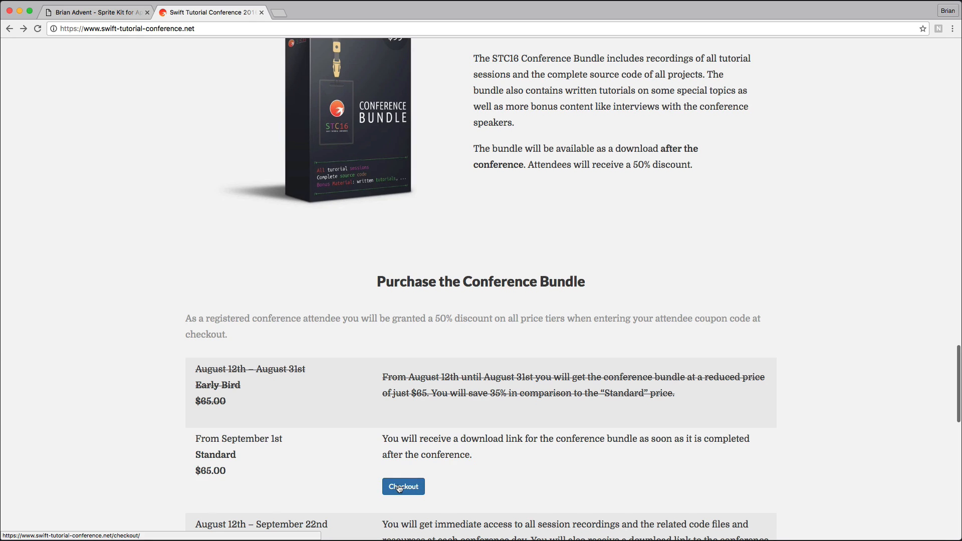
left_click(403, 487)
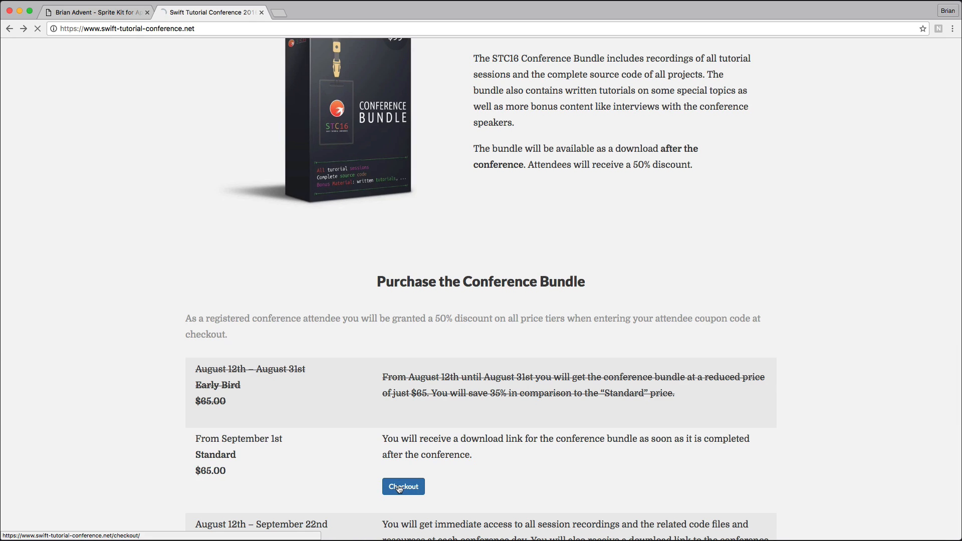
Reveal the discount code field via 'Click to enter it' on the Standard bundle checkout page
left_click(403, 487)
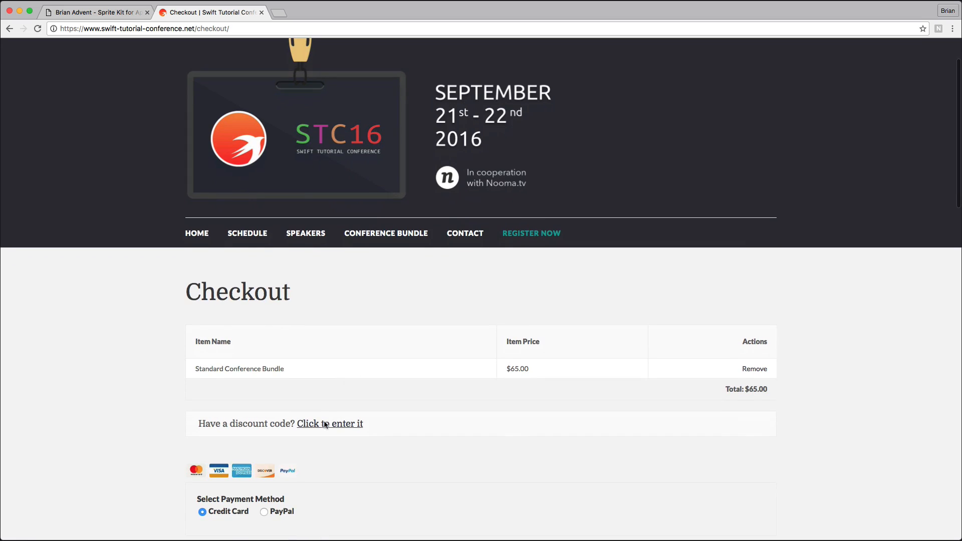
left_click(331, 423)
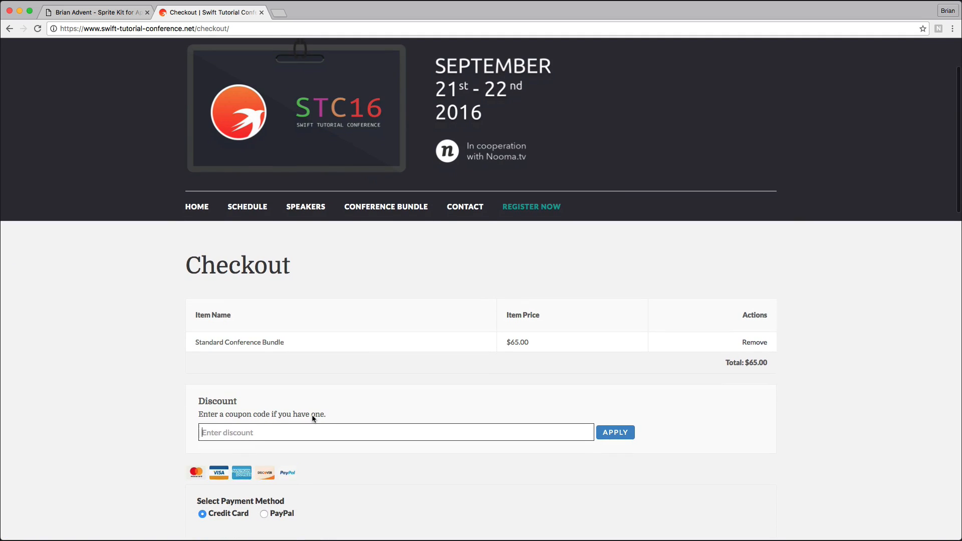